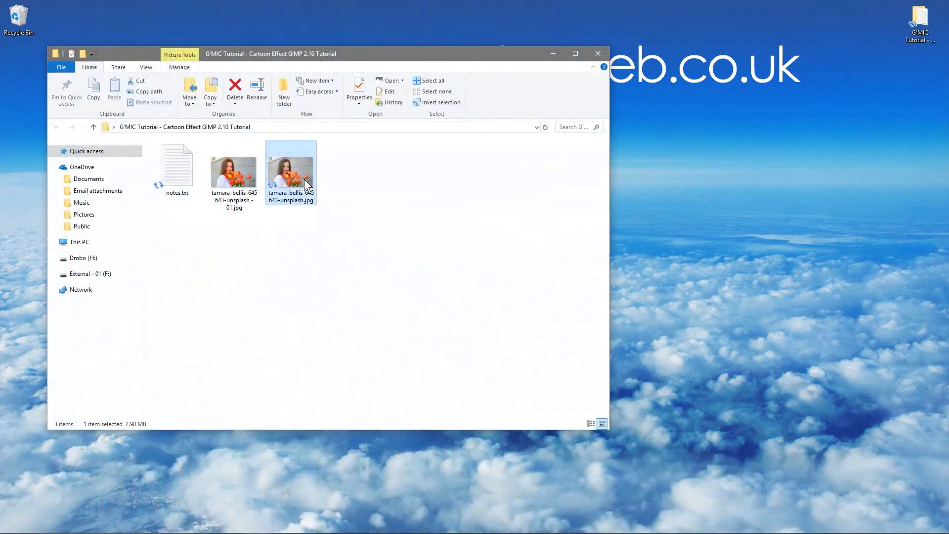
# View the original tulip portrait JPG in Windows Photos
pyautogui.doubleClick(291, 167)
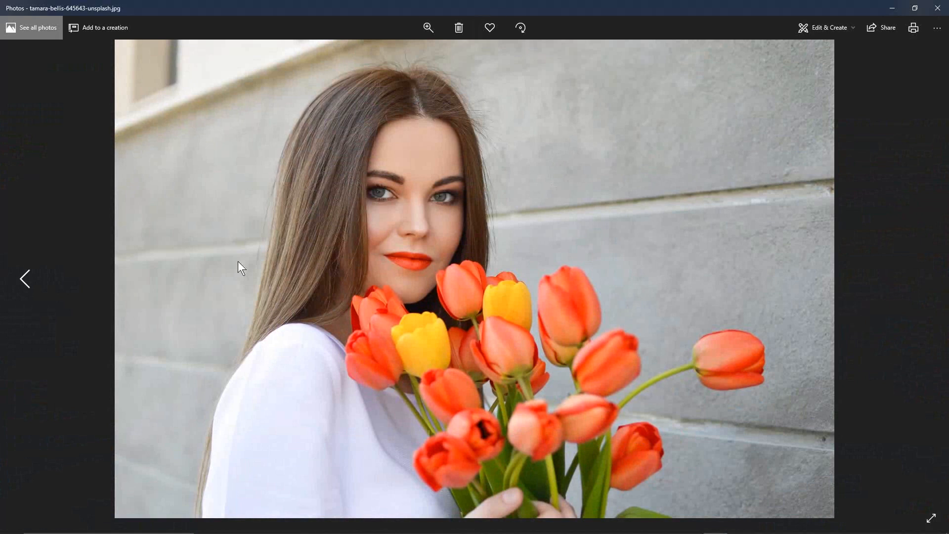
pyautogui.moveTo(24, 279)
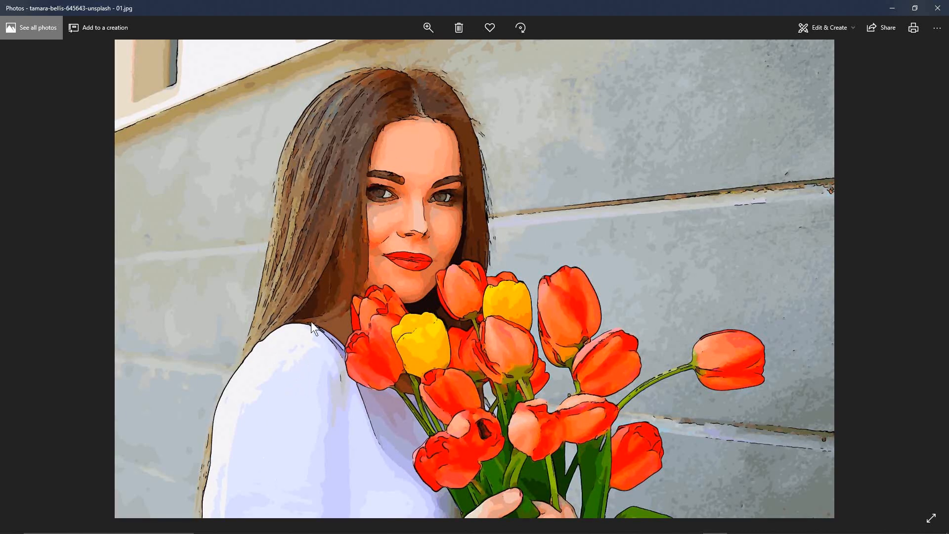
pyautogui.moveTo(883, 413)
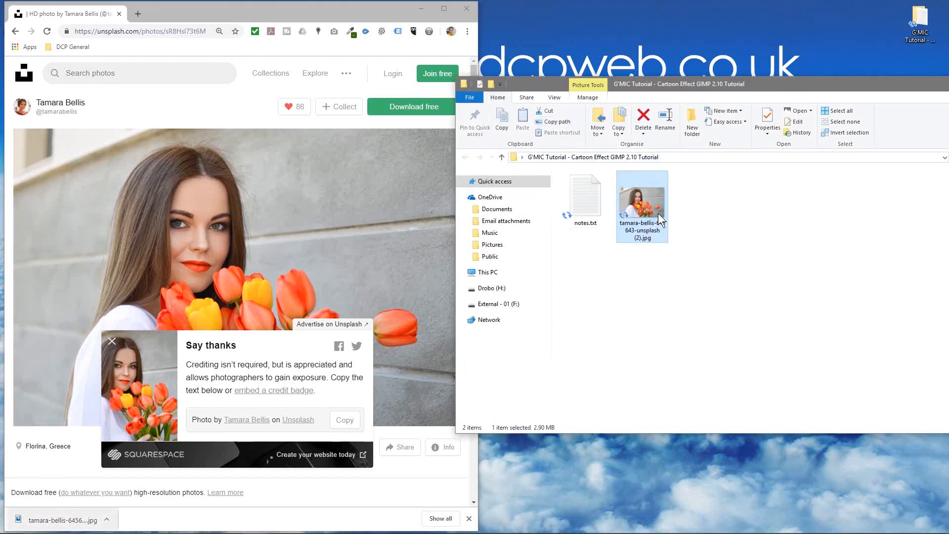
pyautogui.moveTo(641, 205)
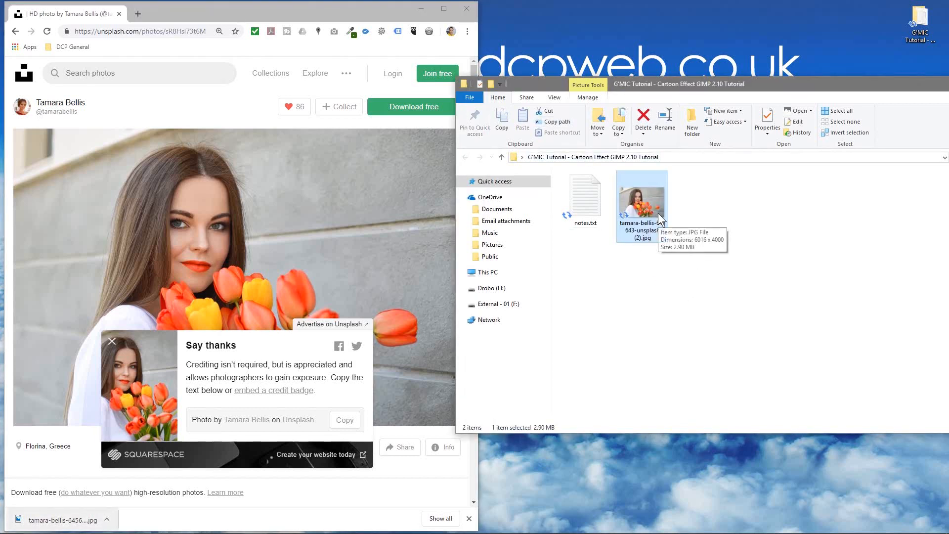
pyautogui.moveTo(293, 72)
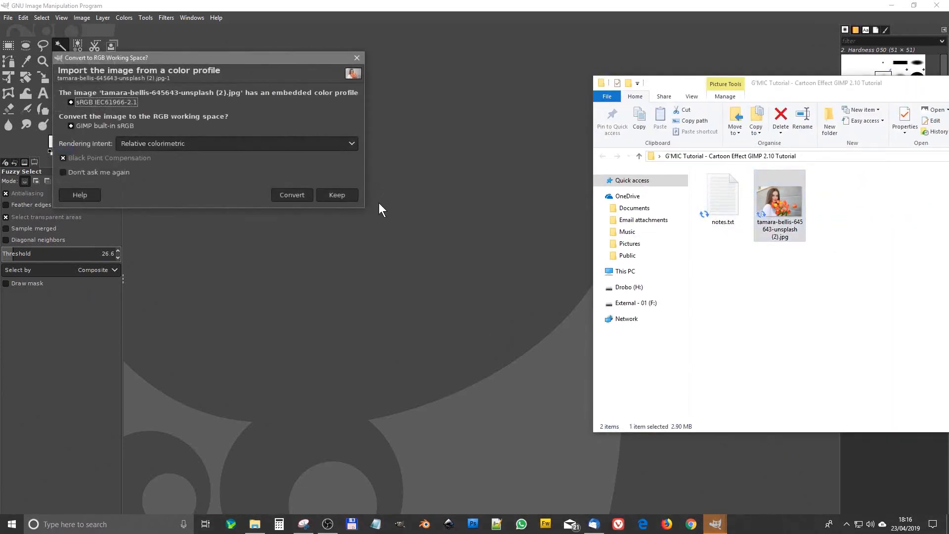
# Convert the tulip photo to built-in sRGB and duplicate its layer
pyautogui.click(336, 195)
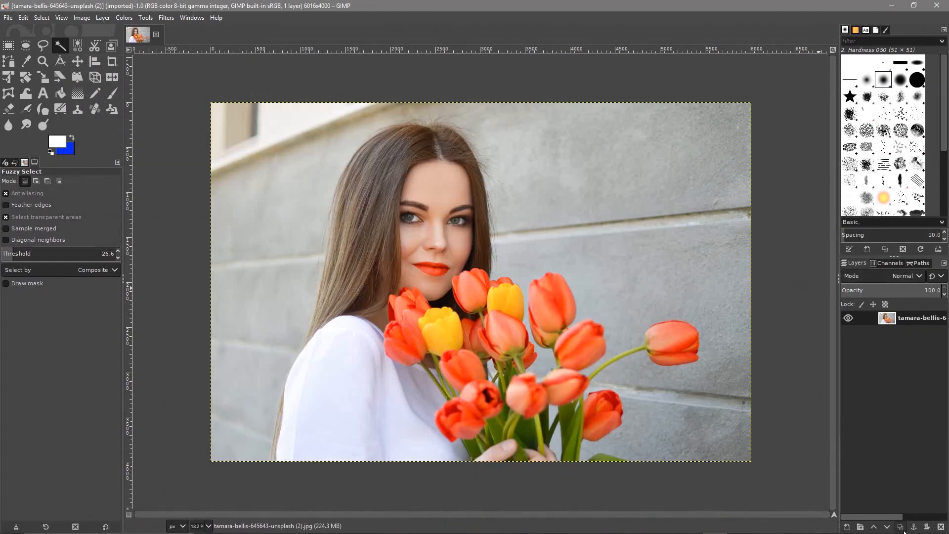
pyautogui.moveTo(901, 525)
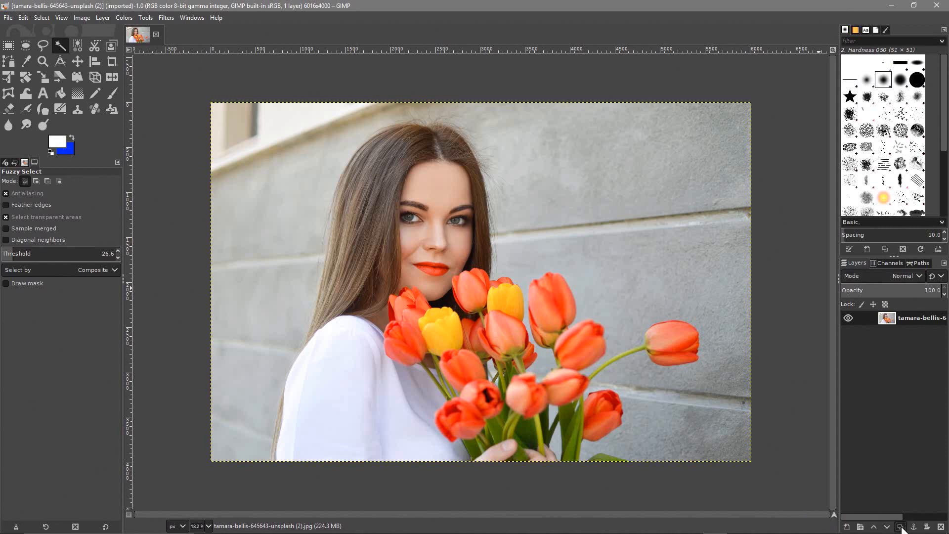
pyautogui.click(902, 526)
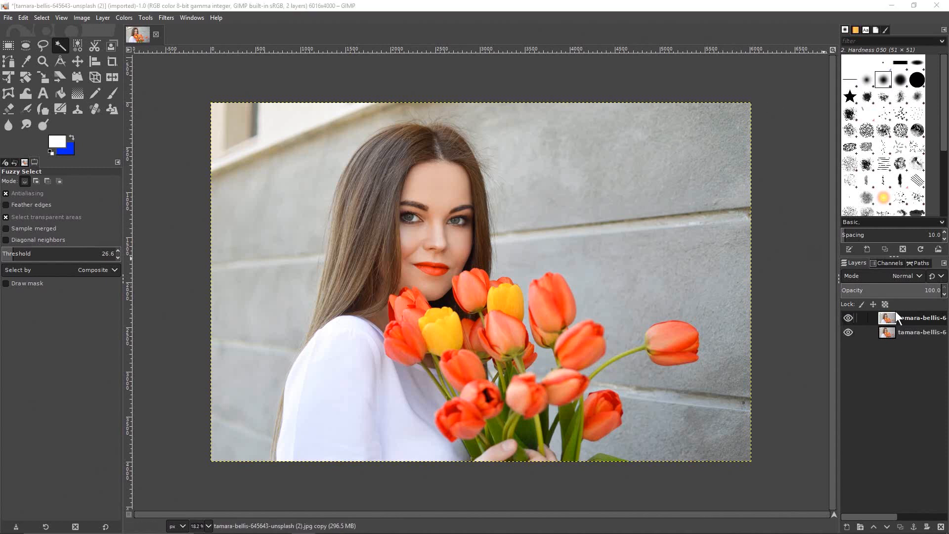
# Launch G'MIC-Qt from the Filters menu and expand the Artistic category
pyautogui.click(166, 17)
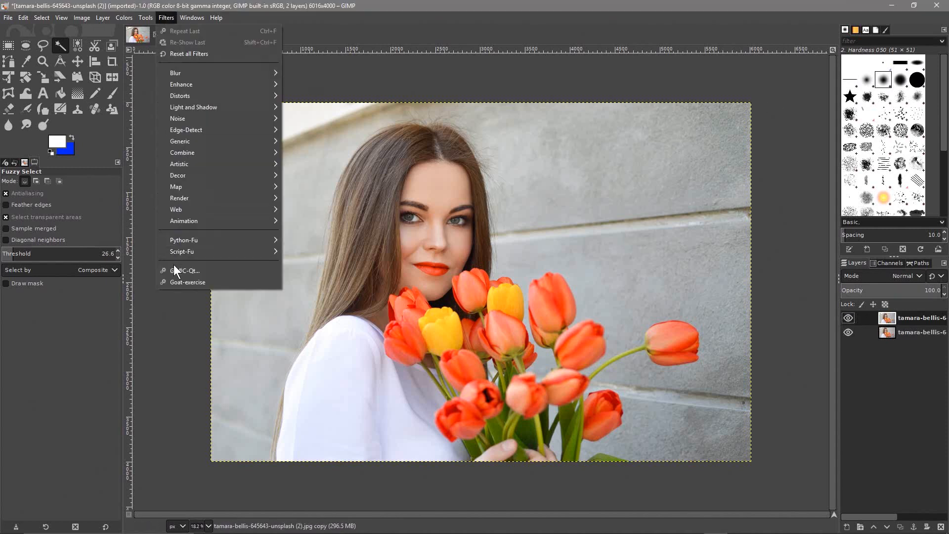
pyautogui.moveTo(184, 271)
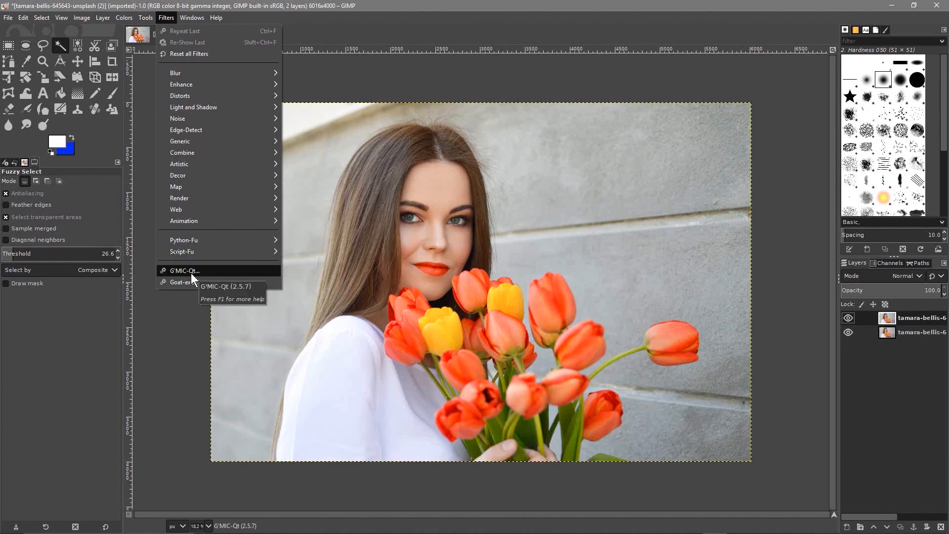
pyautogui.click(184, 271)
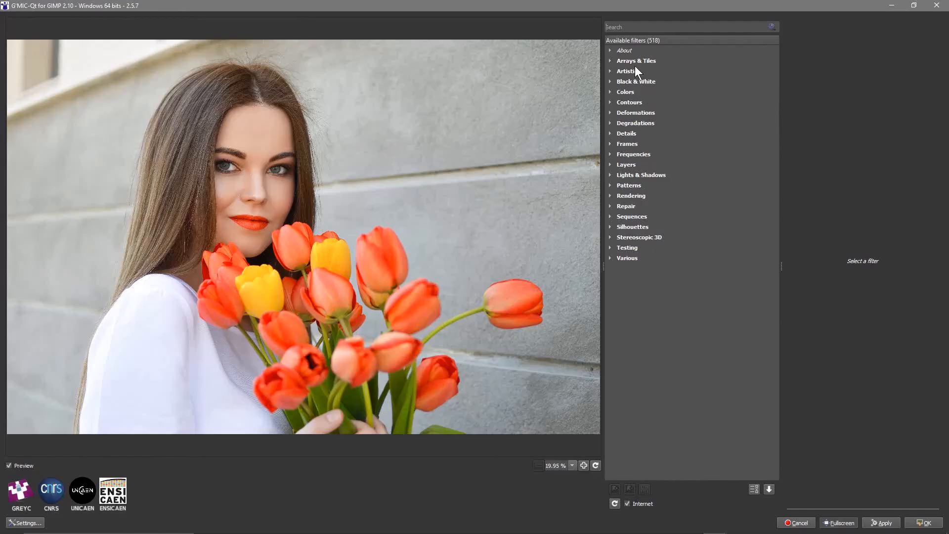
pyautogui.moveTo(505, 242)
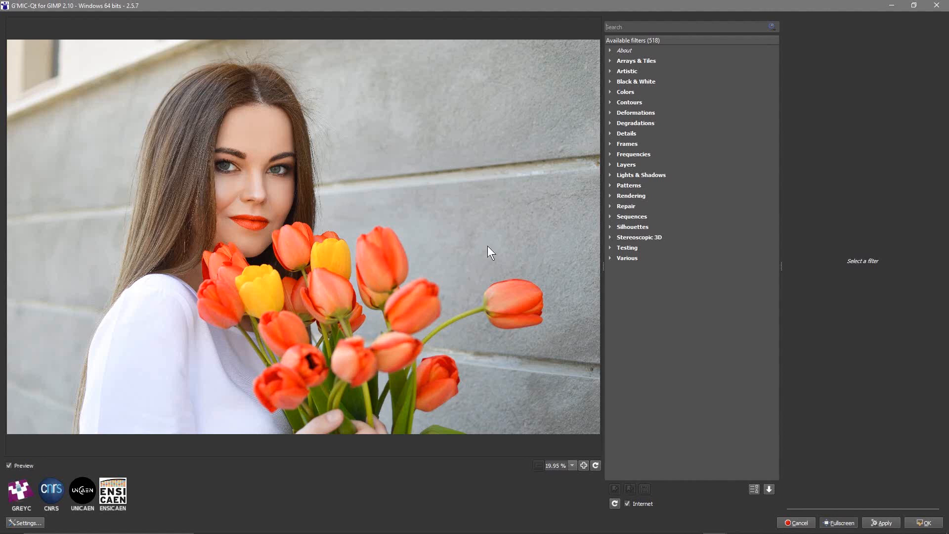
pyautogui.moveTo(581, 138)
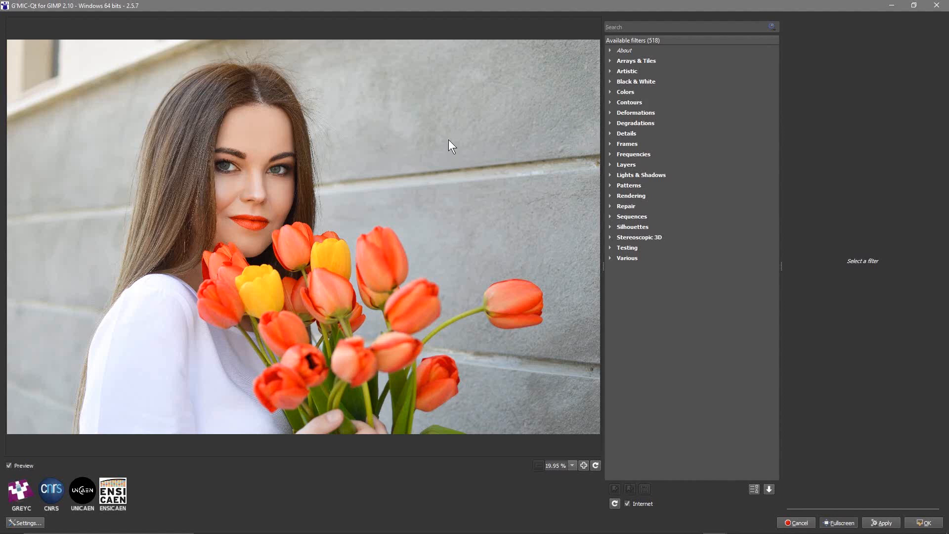
pyautogui.click(626, 71)
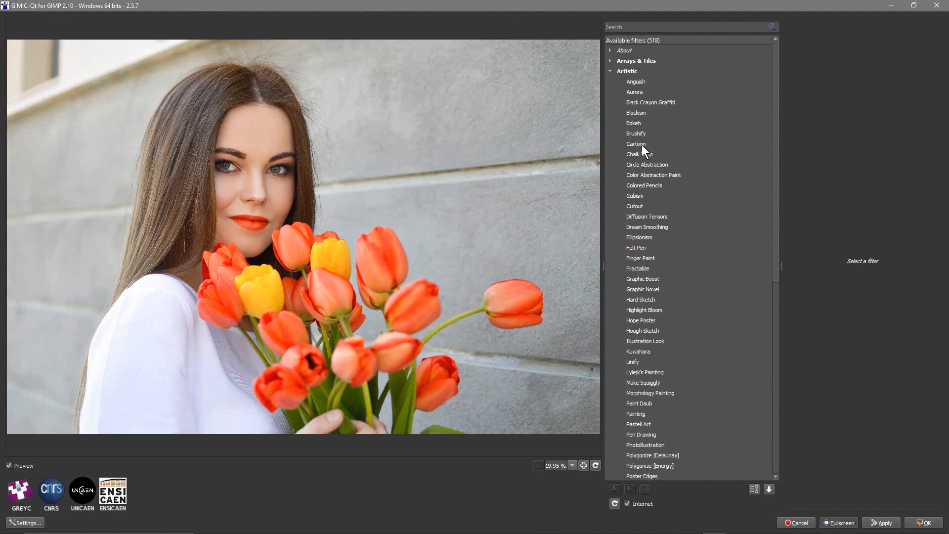
# Preview Cartoon with smoothness 7, sharpening 150, edge thickness 1, colour strength 2, quantization 100
pyautogui.click(636, 144)
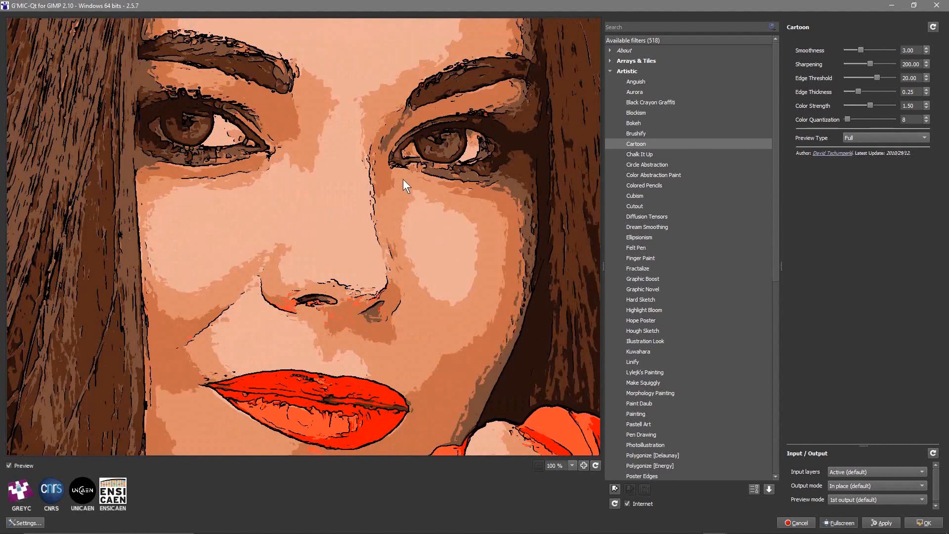
pyautogui.moveTo(681, 97)
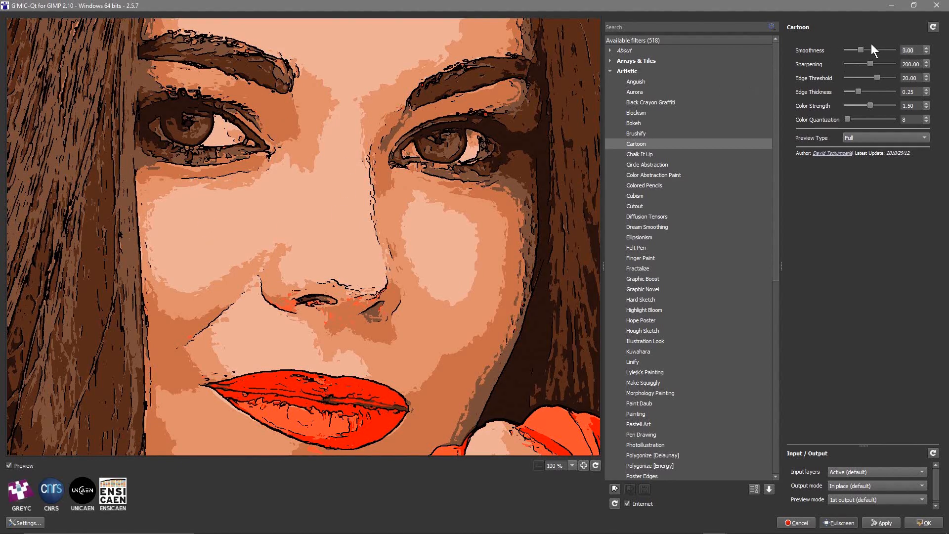
pyautogui.moveTo(858, 50); pyautogui.dragTo(870, 51)
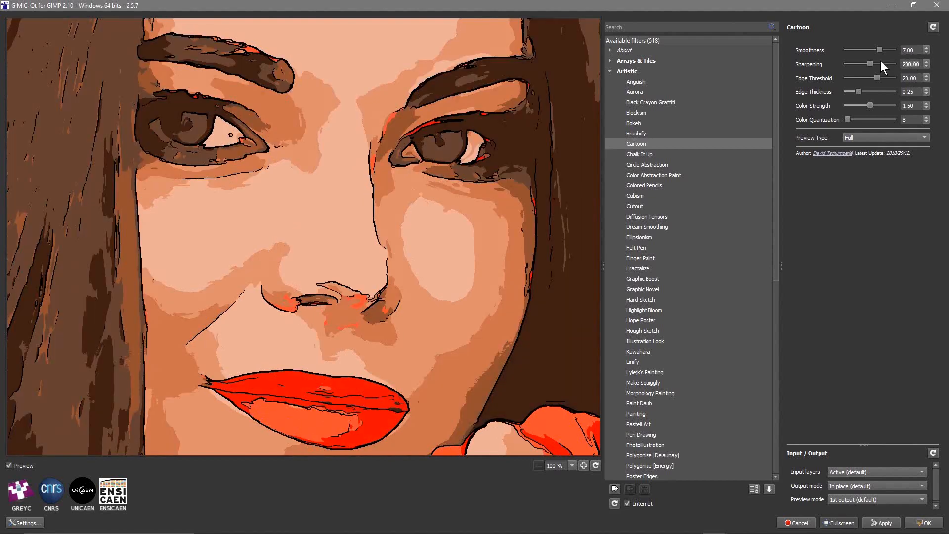
pyautogui.moveTo(881, 64); pyautogui.dragTo(866, 64)
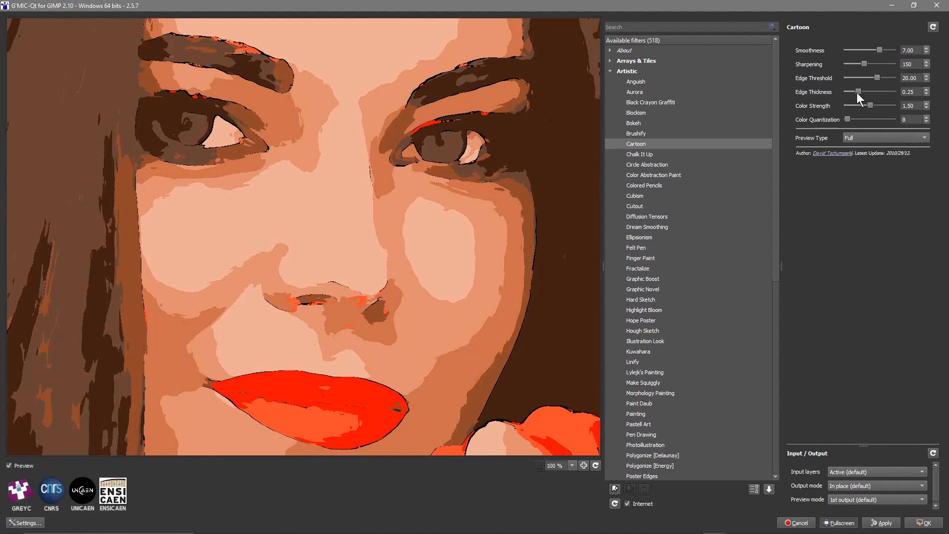
pyautogui.moveTo(857, 92); pyautogui.dragTo(872, 92)
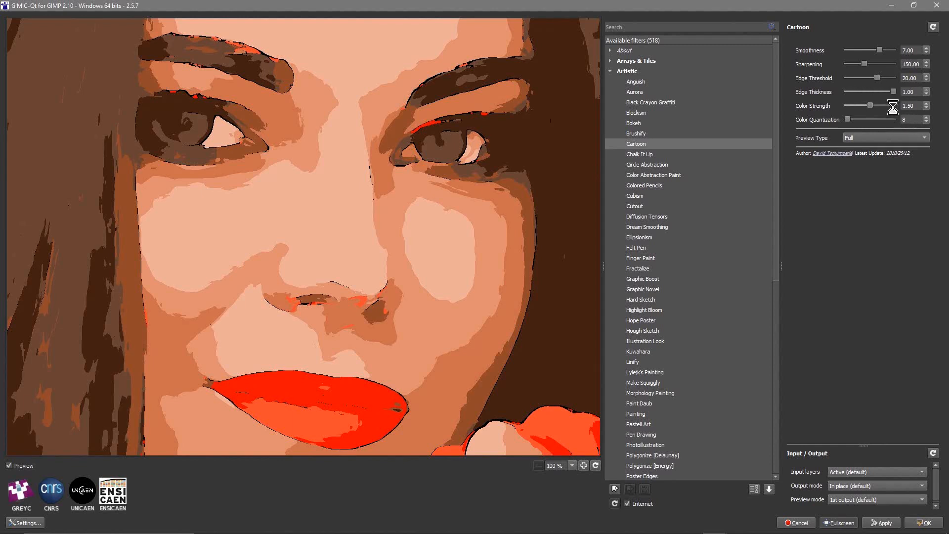
pyautogui.moveTo(870, 105); pyautogui.dragTo(890, 106)
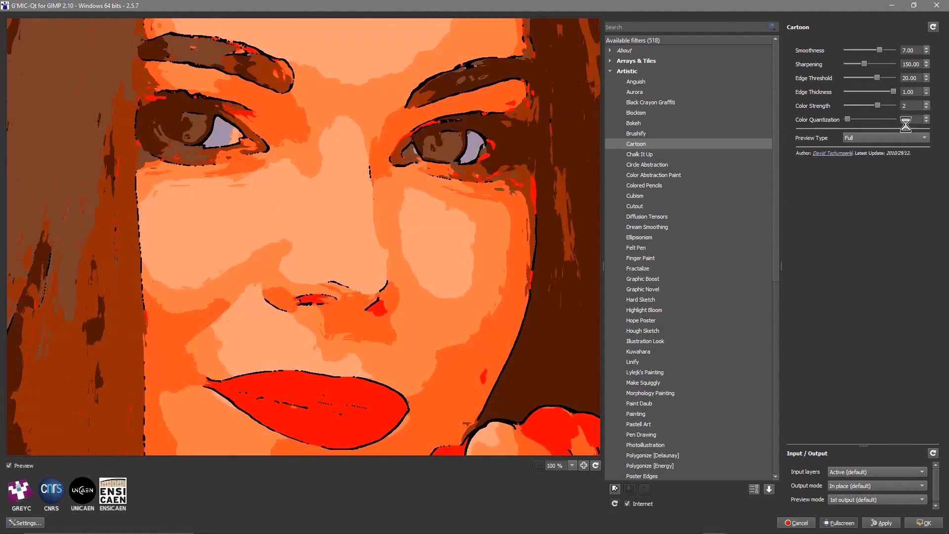
pyautogui.click(924, 117)
pyautogui.write('100')
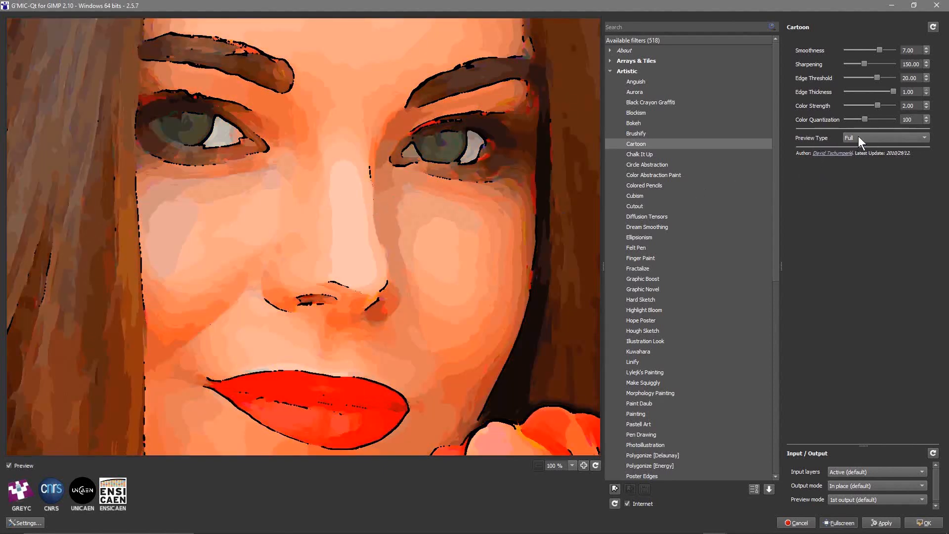
pyautogui.click(886, 137)
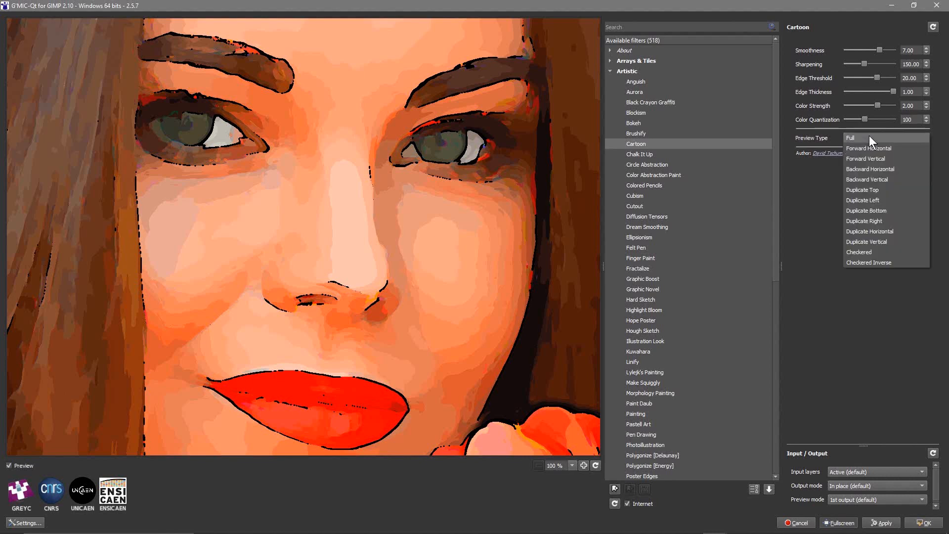
pyautogui.moveTo(869, 158)
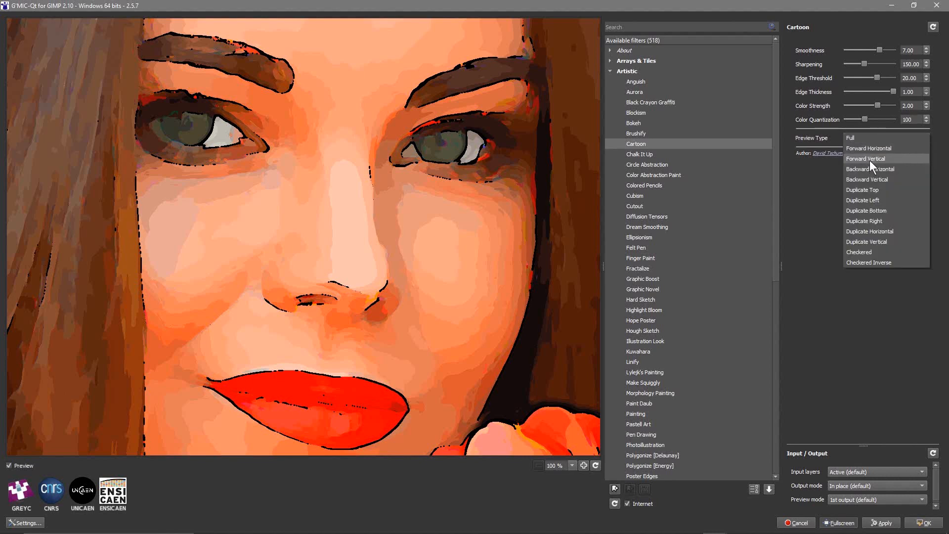
pyautogui.click(865, 158)
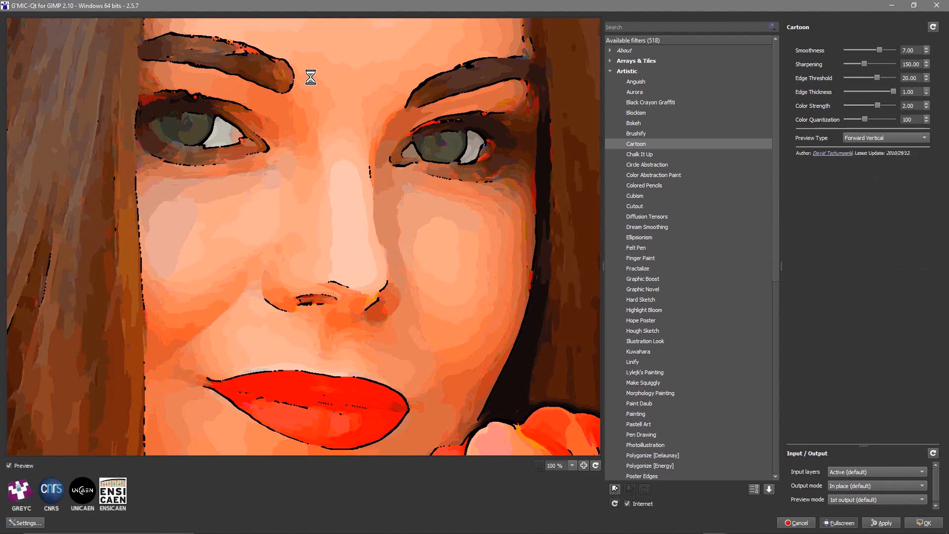
pyautogui.moveTo(357, 248)
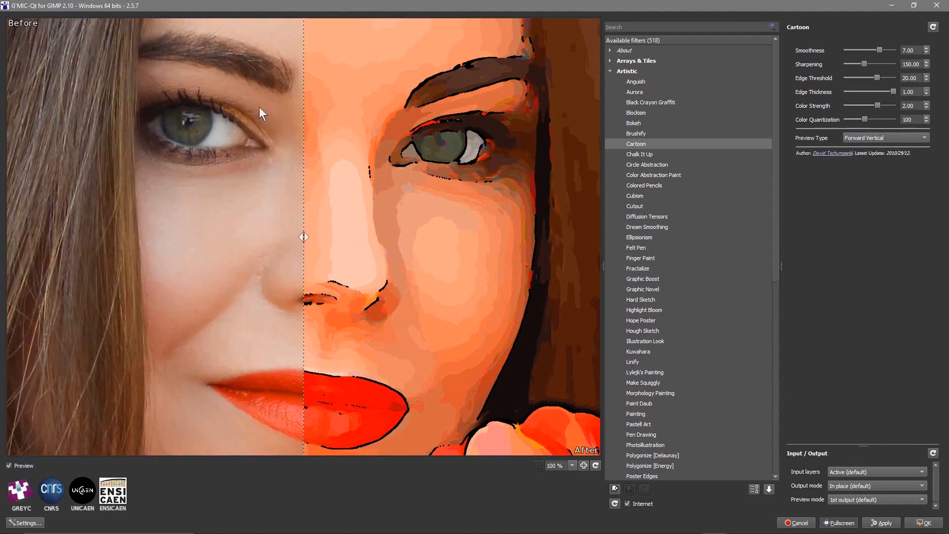
pyautogui.moveTo(449, 195)
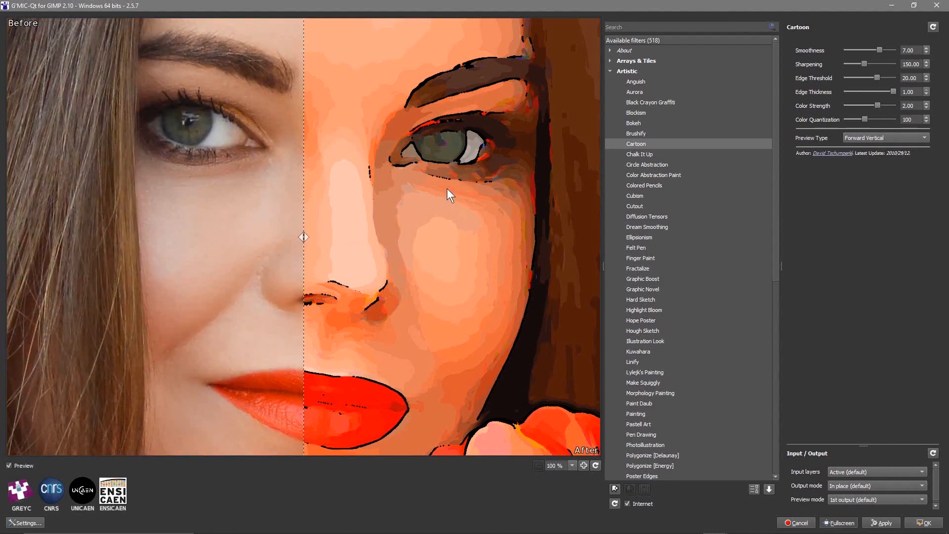
pyautogui.moveTo(422, 142)
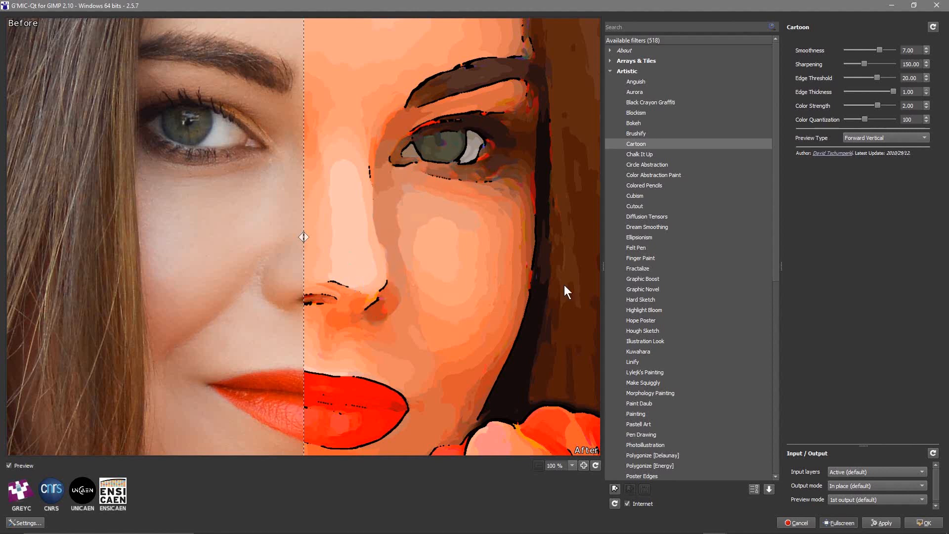
pyautogui.click(885, 137)
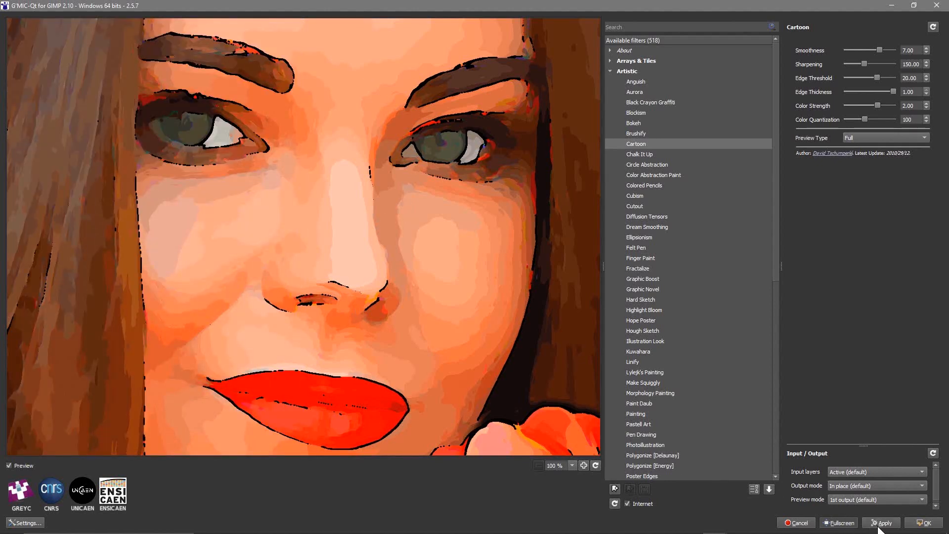
# Apply the Cartoon effect to the layer and close G'MIC-Qt with OK
pyautogui.click(883, 521)
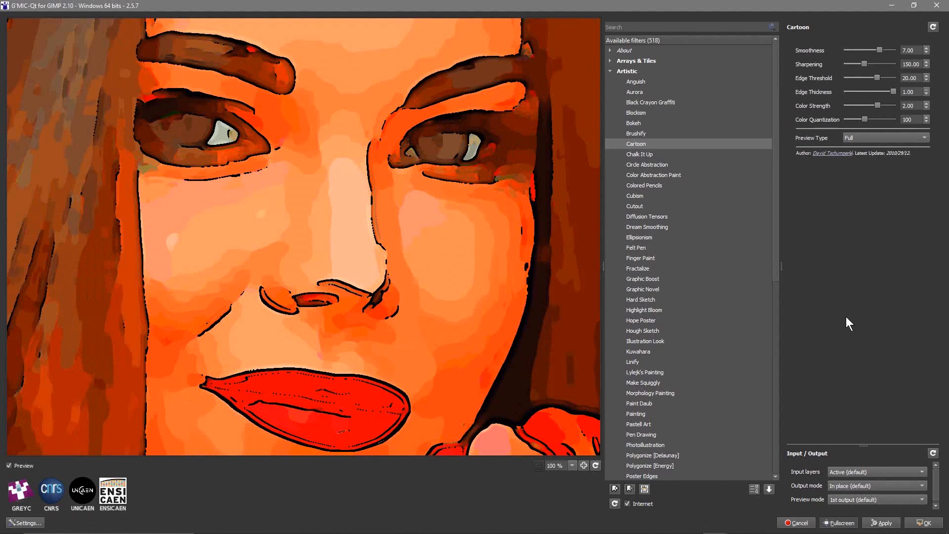
pyautogui.moveTo(327, 287)
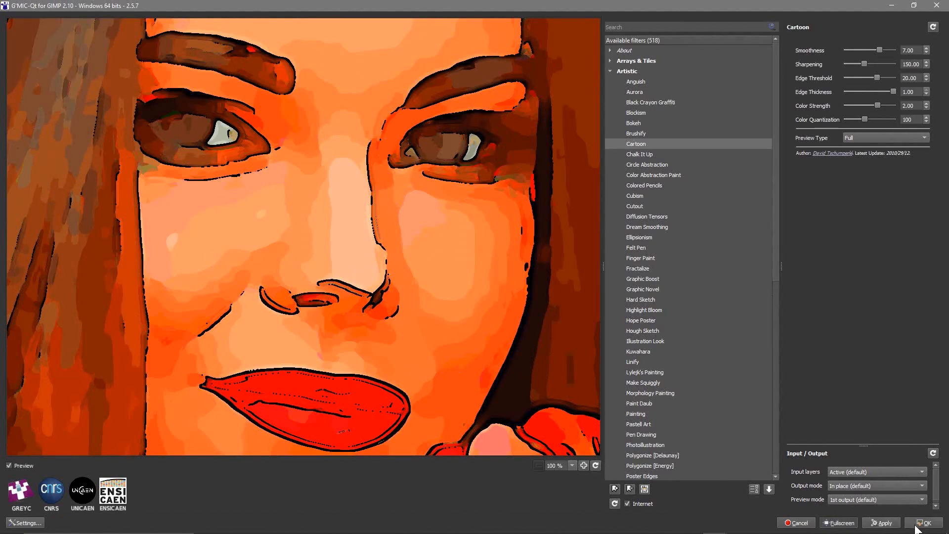
pyautogui.click(923, 522)
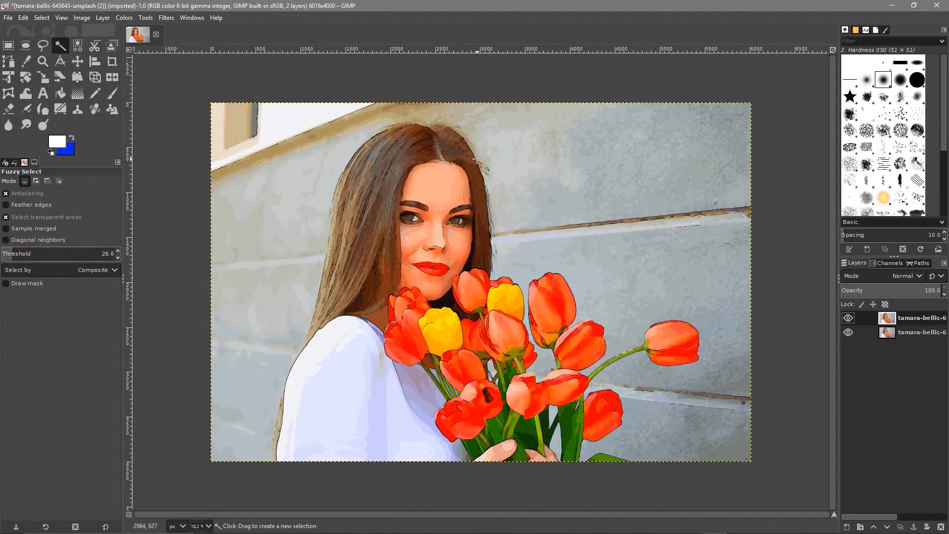
pyautogui.click(848, 318)
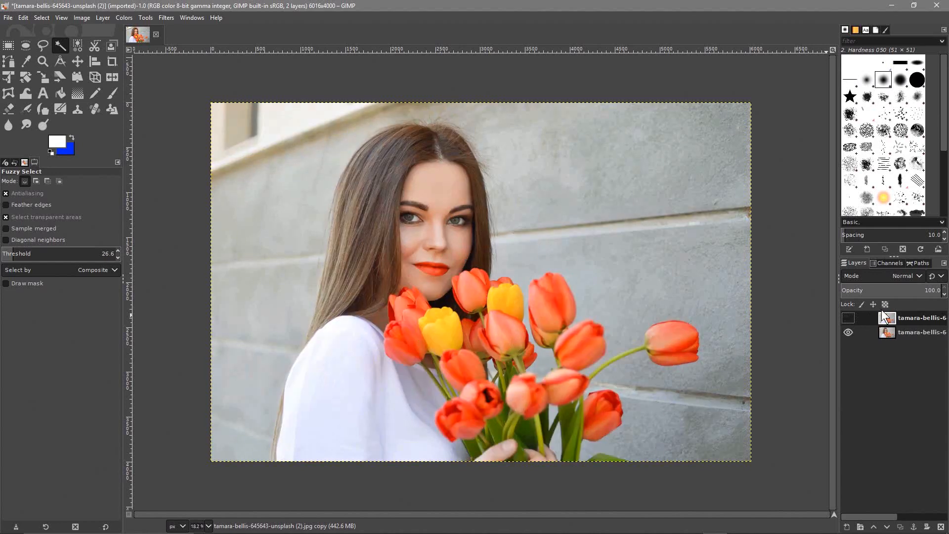
pyautogui.click(847, 317)
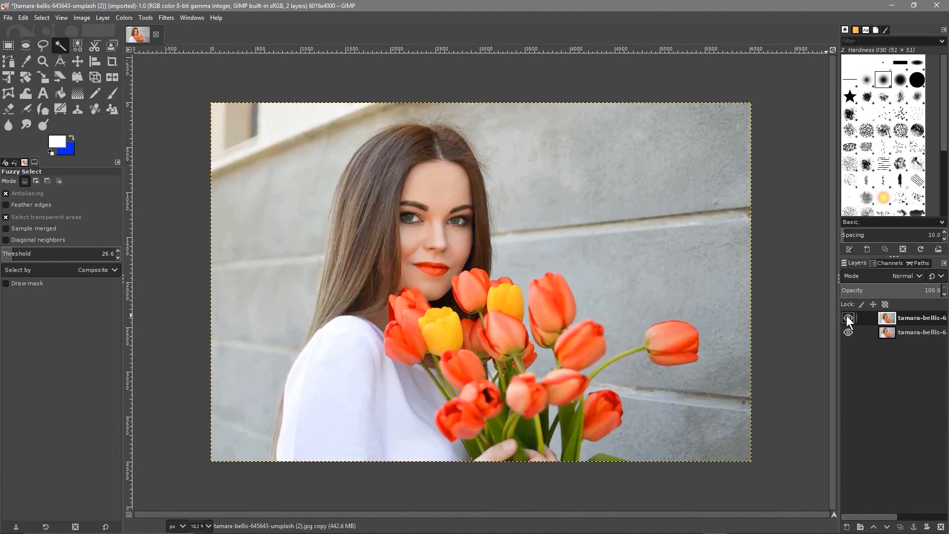
pyautogui.click(847, 317)
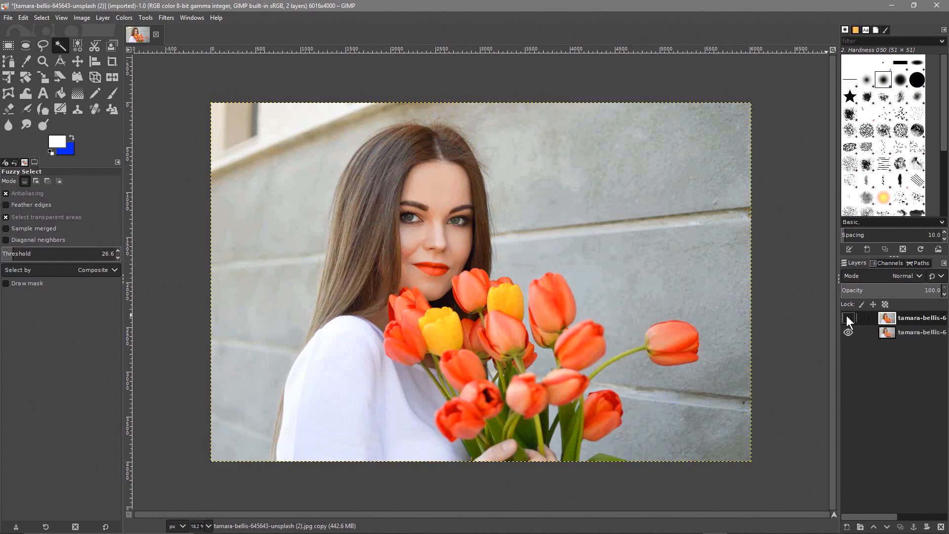
pyautogui.click(848, 317)
pyautogui.write('cartoon - 0.xcf')
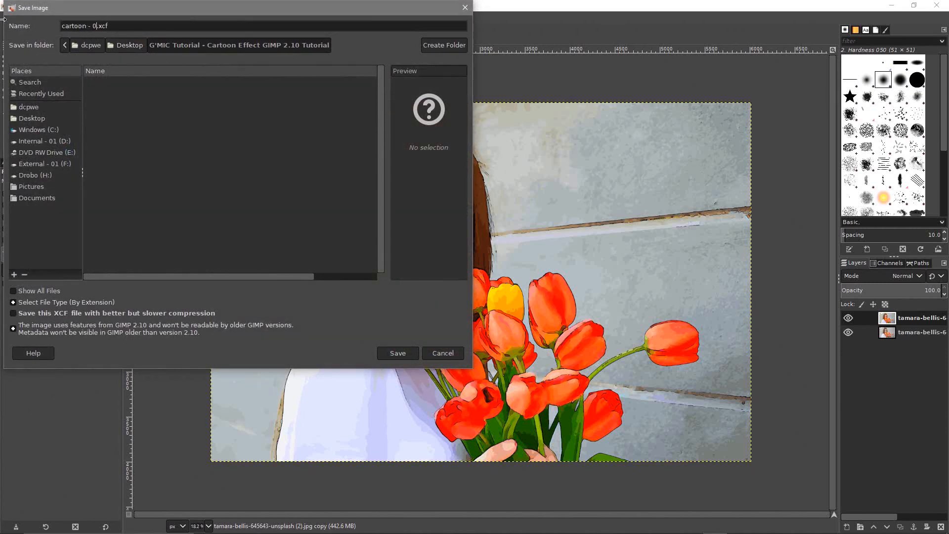
# Save as cartoon - 01.xcf and export a - 01 JPEG beside the original
pyautogui.click(397, 352)
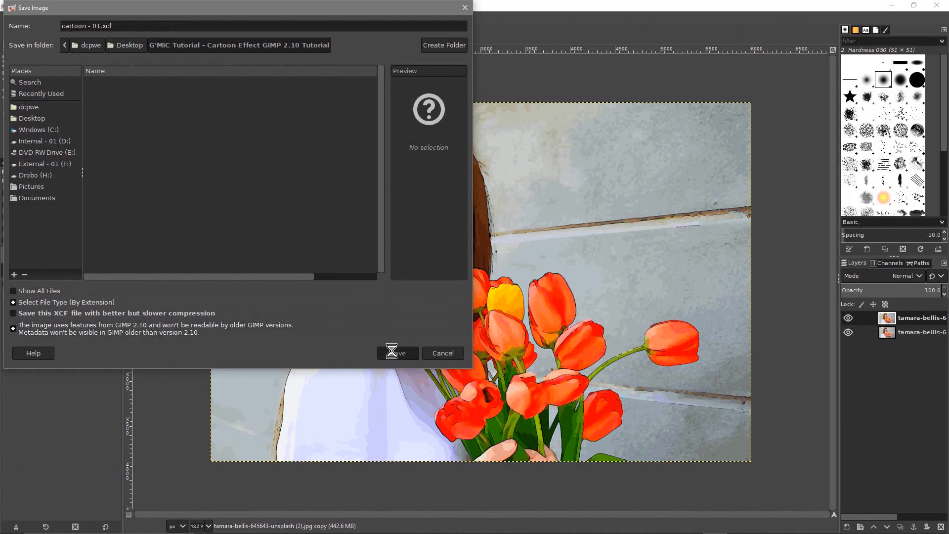
pyautogui.click(395, 353)
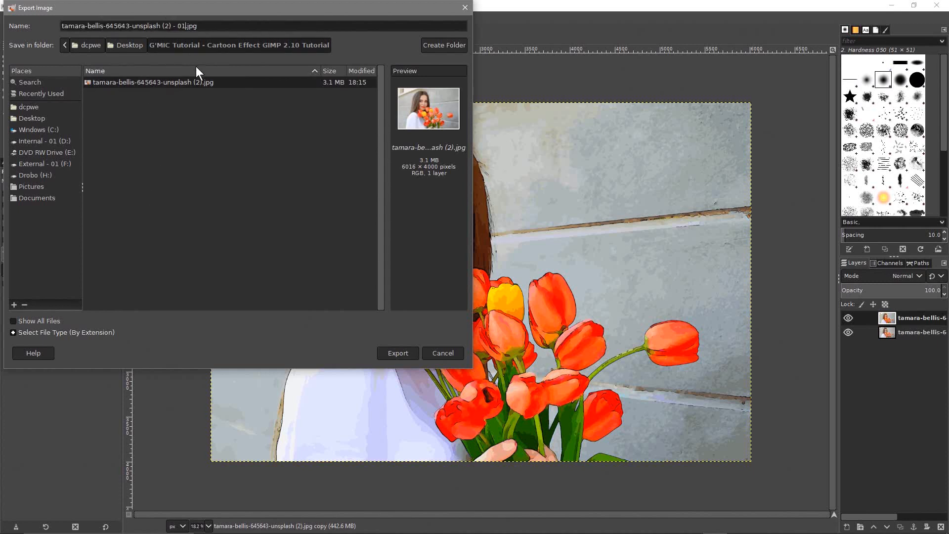
pyautogui.click(397, 353)
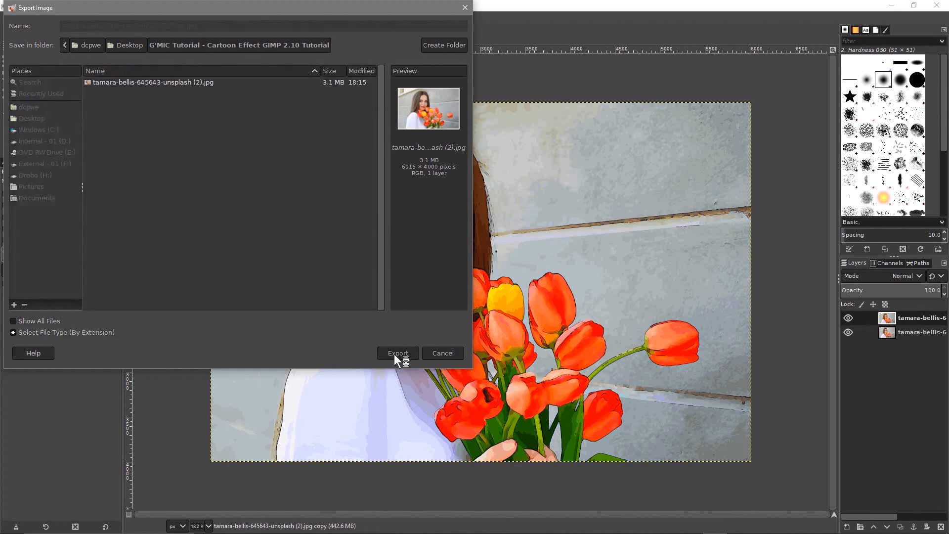
pyautogui.click(397, 353)
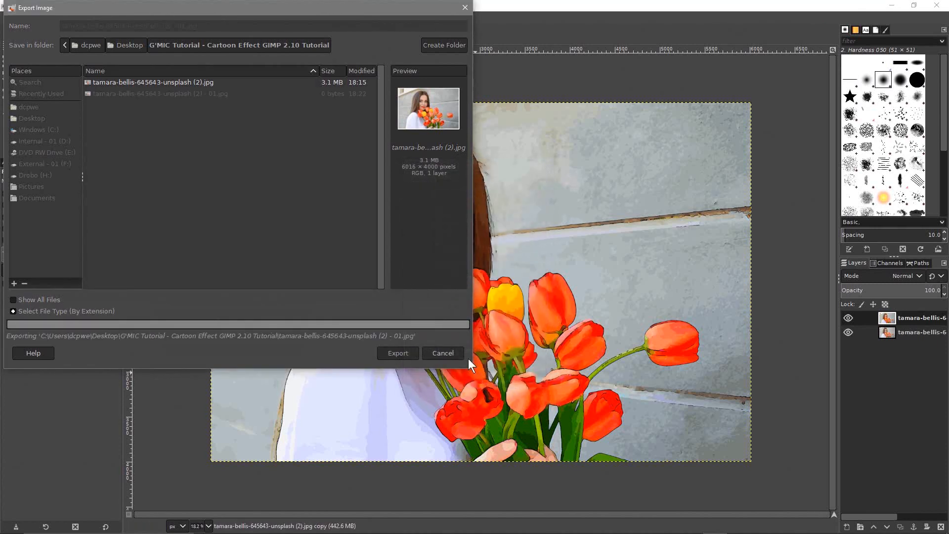
pyautogui.click(397, 353)
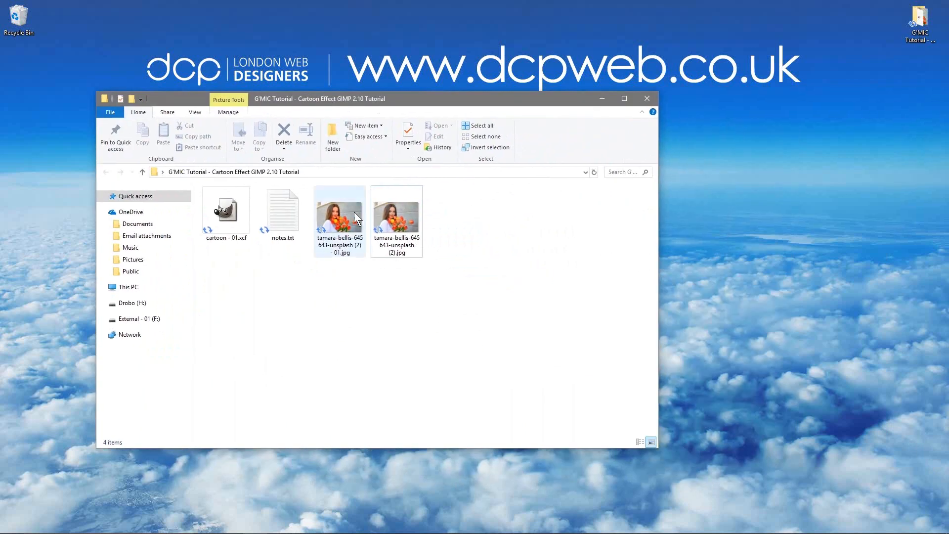
# View the exported - 01 cartoon JPEG in Windows Photos
pyautogui.click(339, 218)
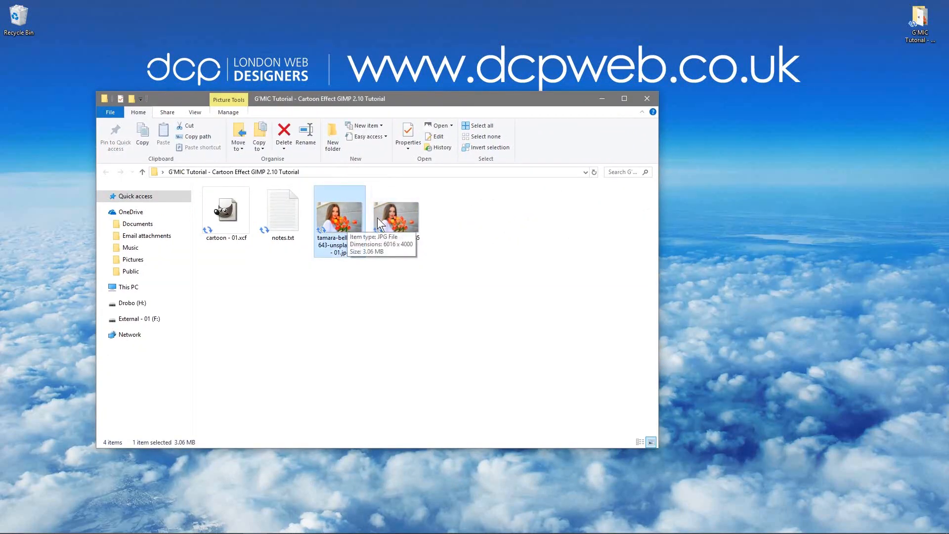
pyautogui.doubleClick(339, 209)
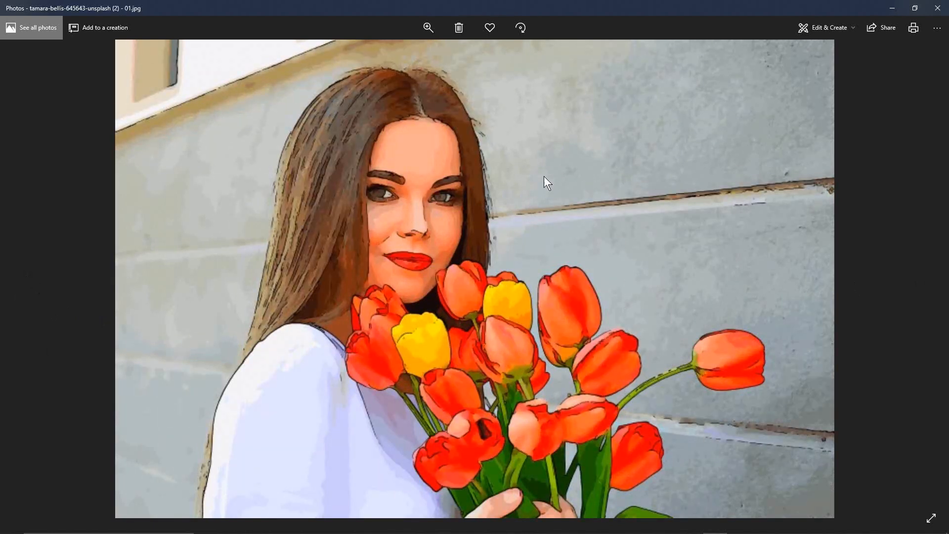
pyautogui.moveTo(210, 150)
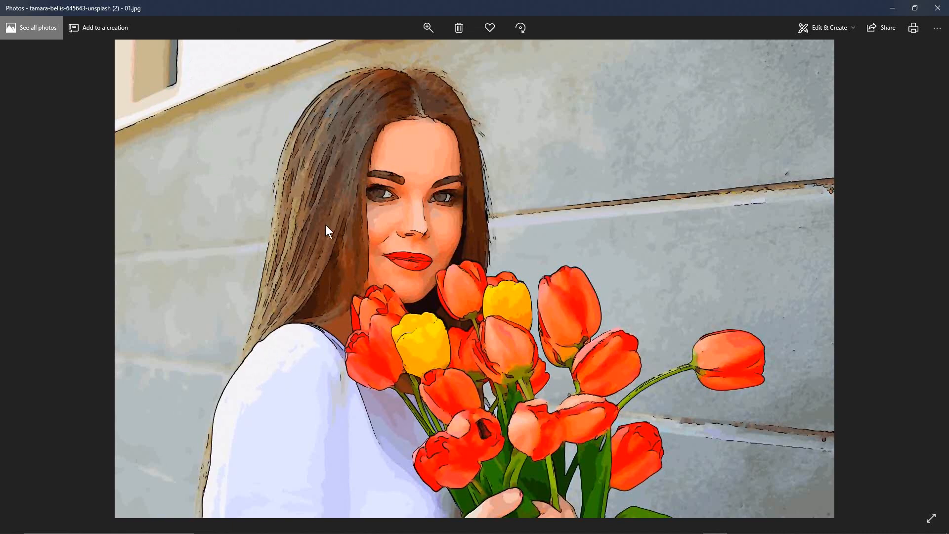
pyautogui.moveTo(733, 362)
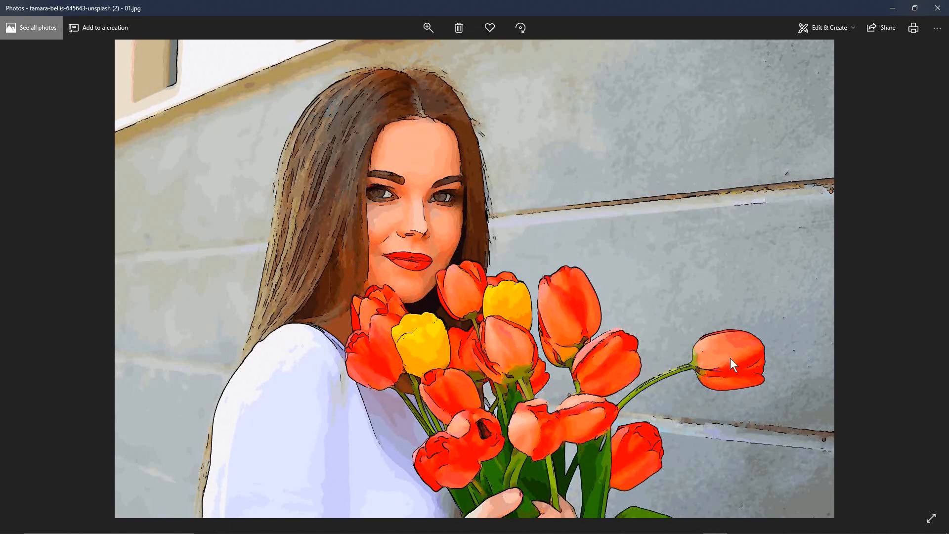